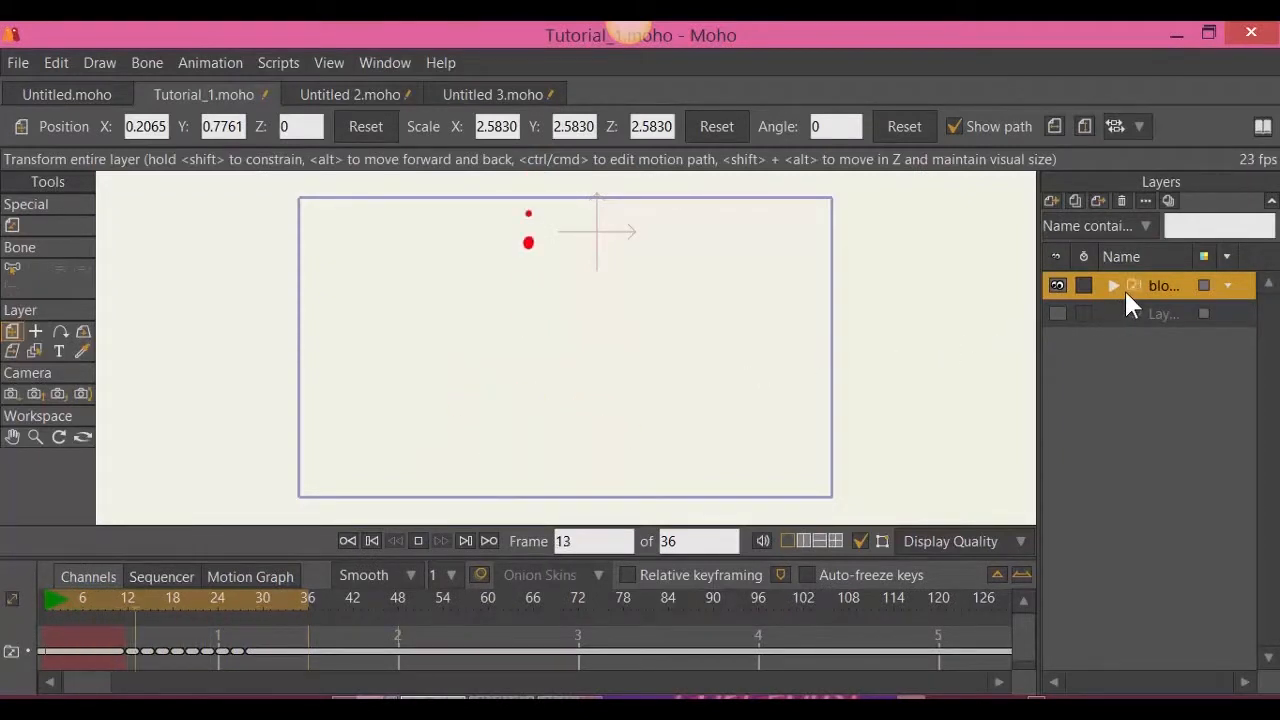
Expand the group layer in Tutorial_1 to reveal its child layers
click(1113, 286)
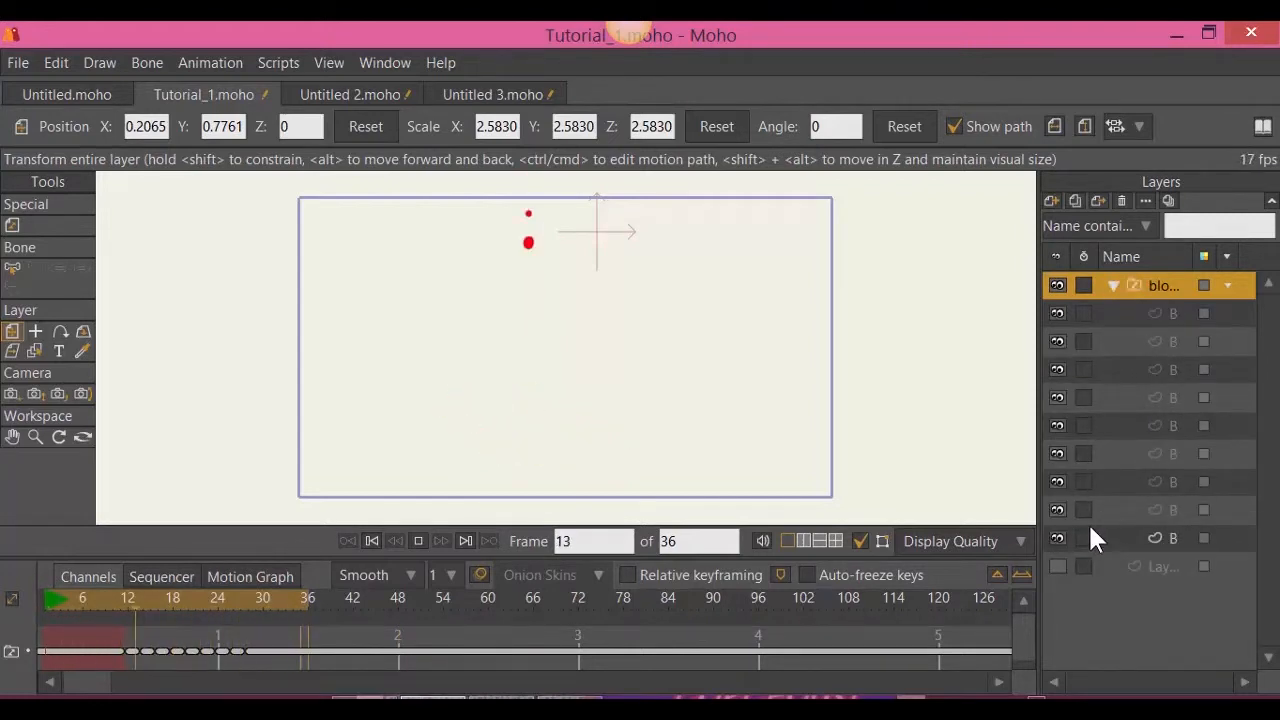
click(350, 94)
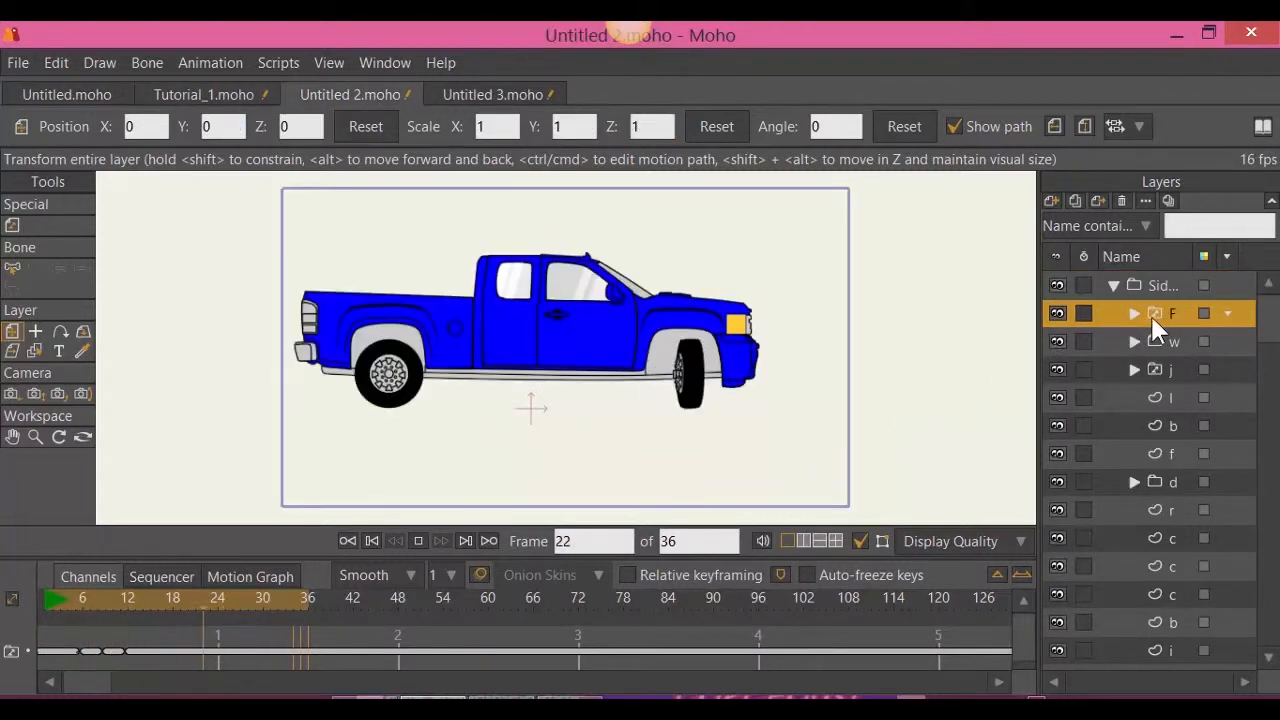
Inspect a truck layer in Untitled 2, then bring up the Untitled 3 document
right_click(1170, 313)
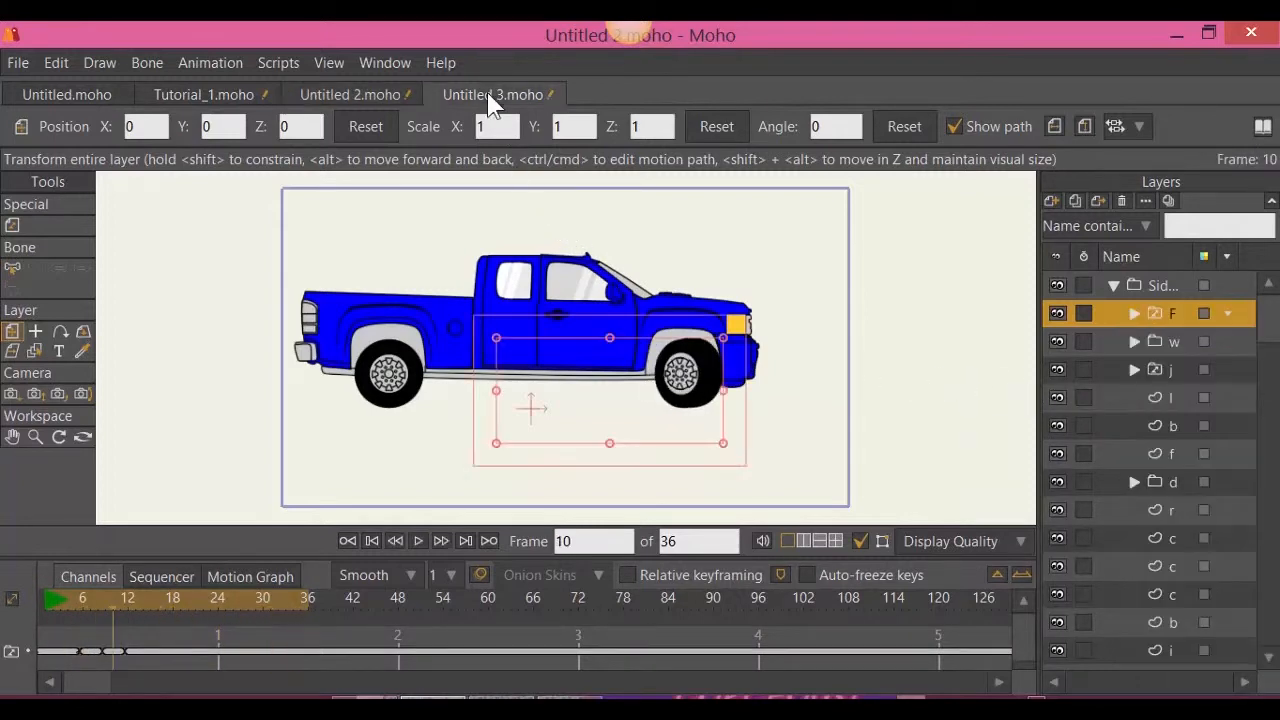
click(491, 94)
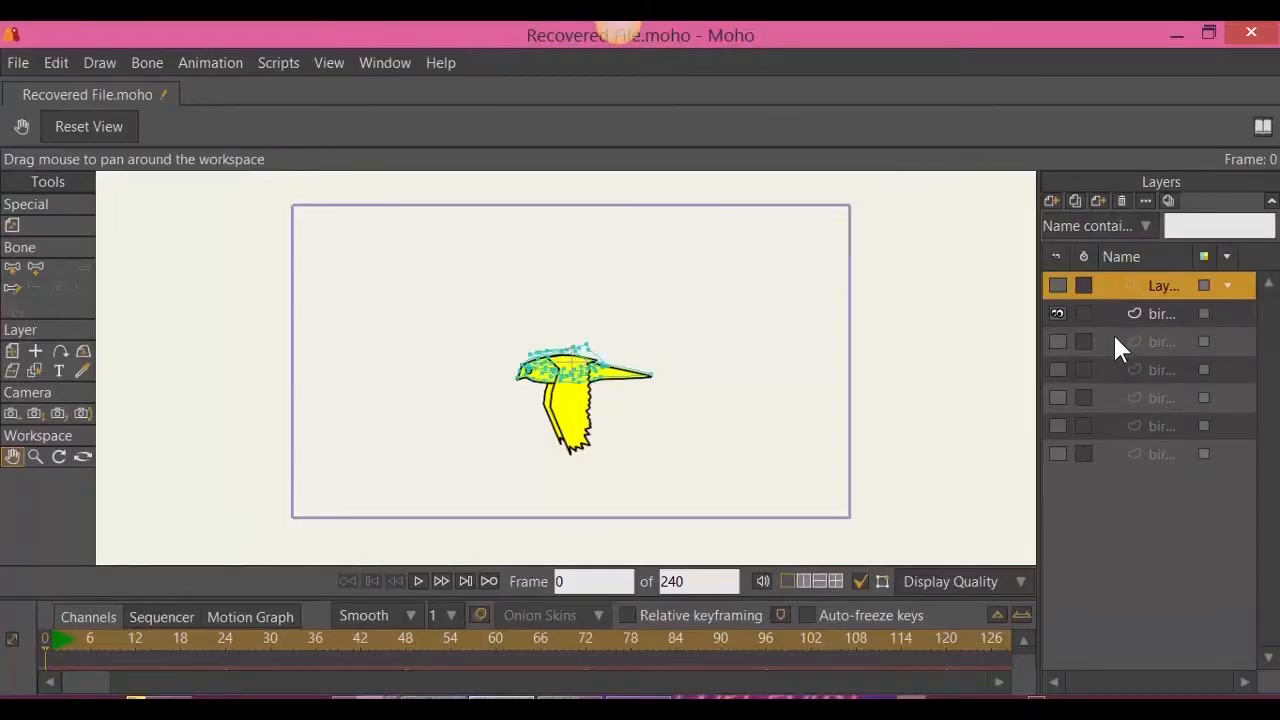
Preview each of the bird's separate wing-pose layers in turn
click(1161, 341)
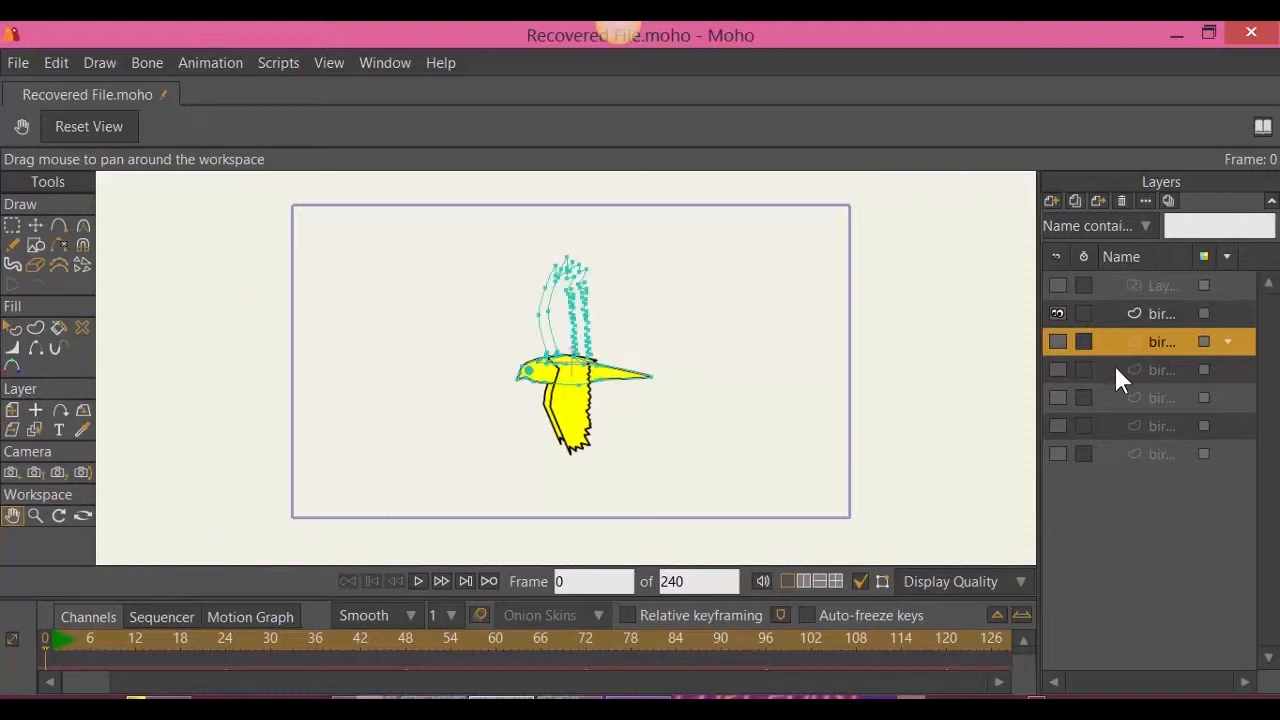
click(1161, 397)
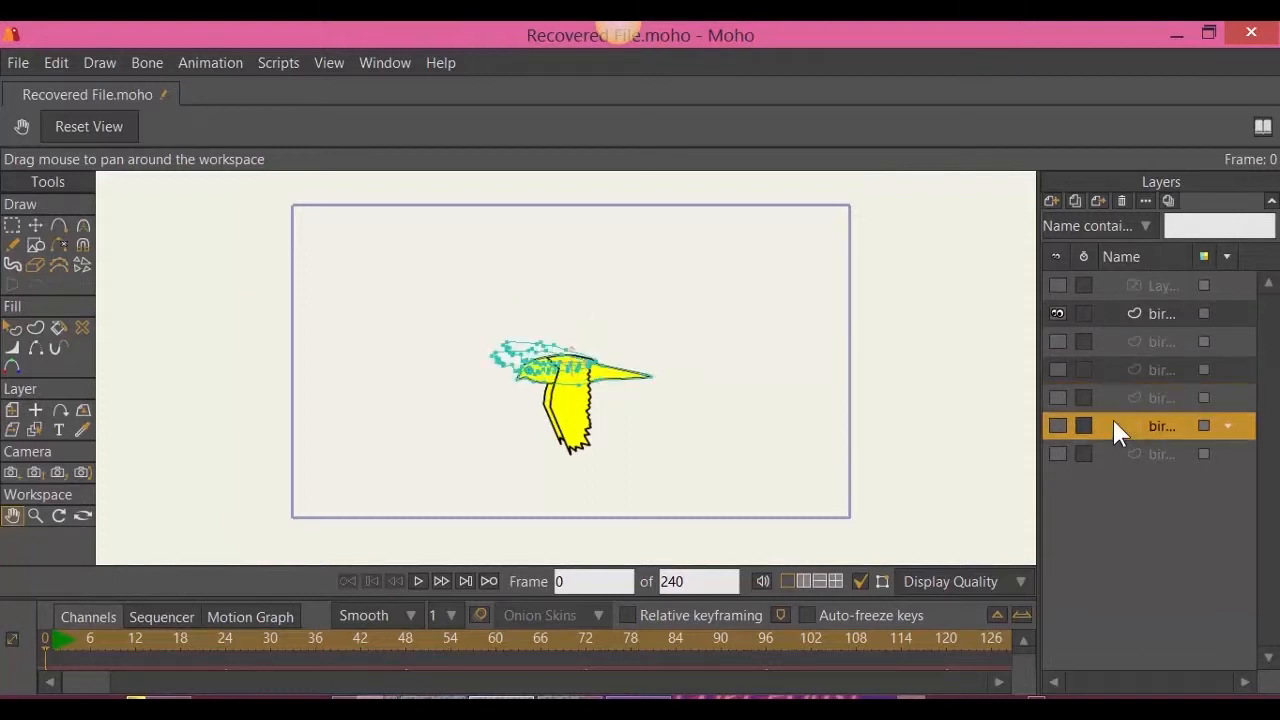
click(1161, 453)
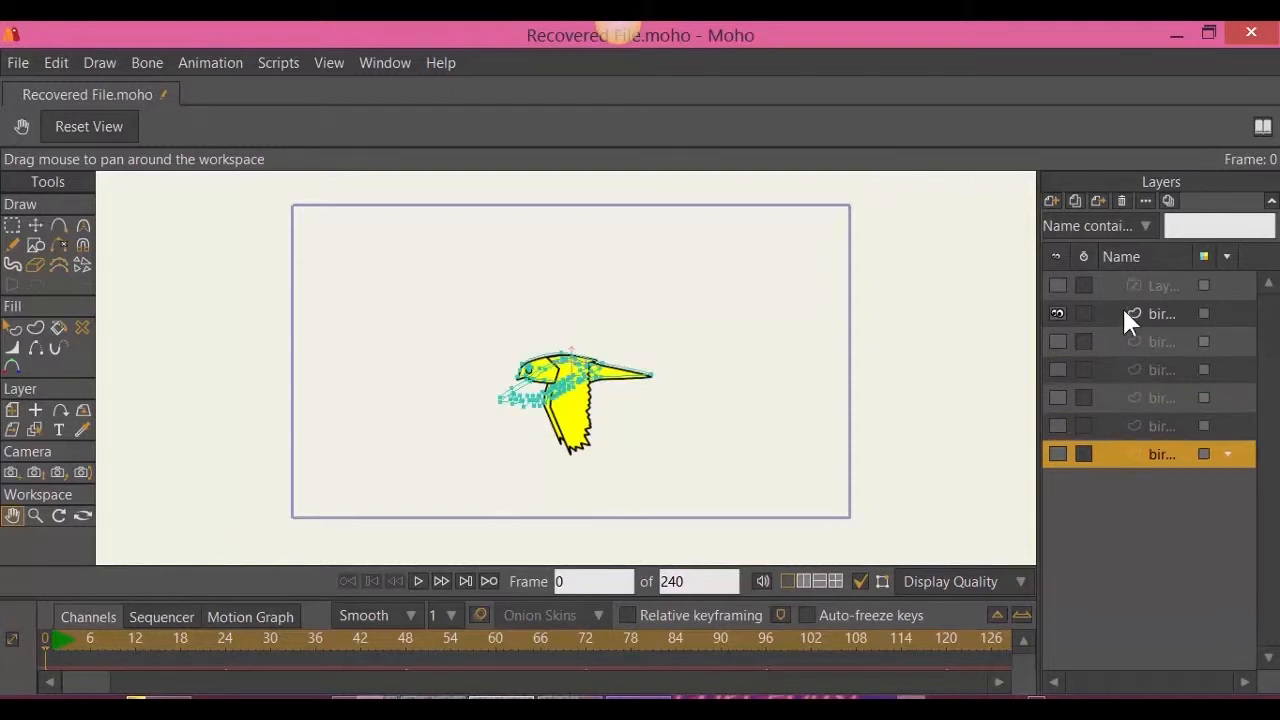
click(1161, 313)
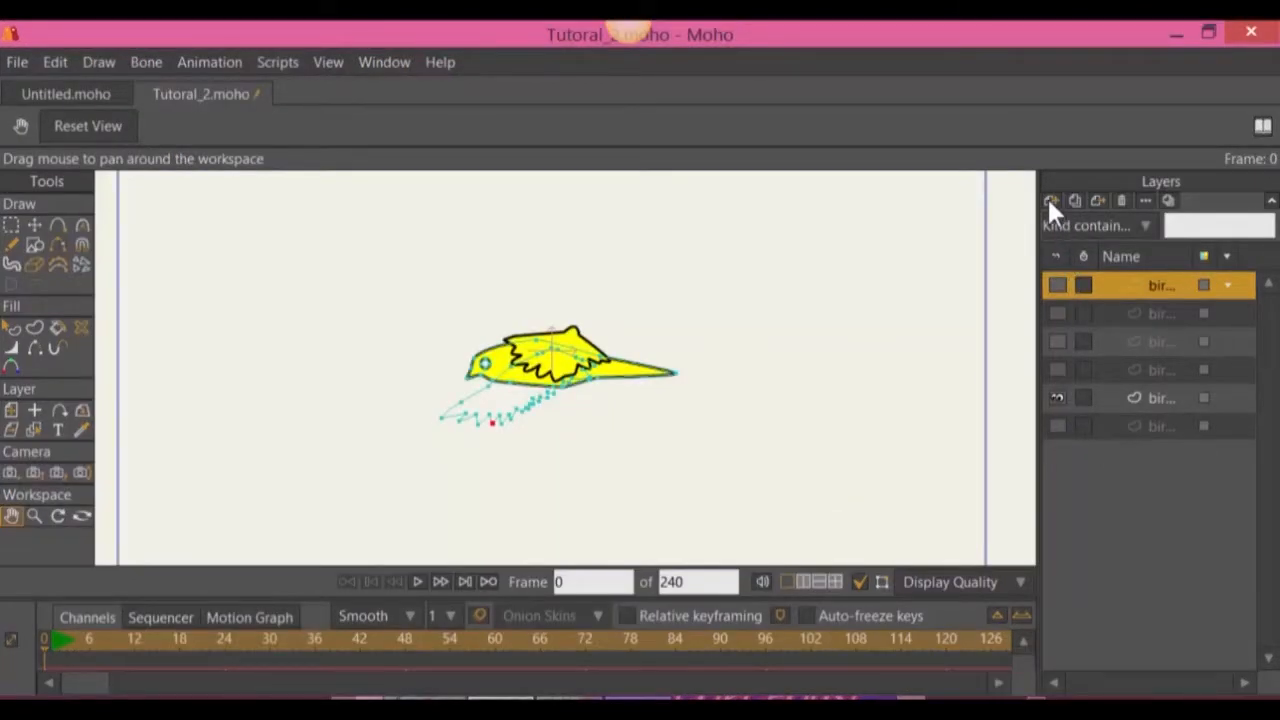
mouse_move(1051, 201)
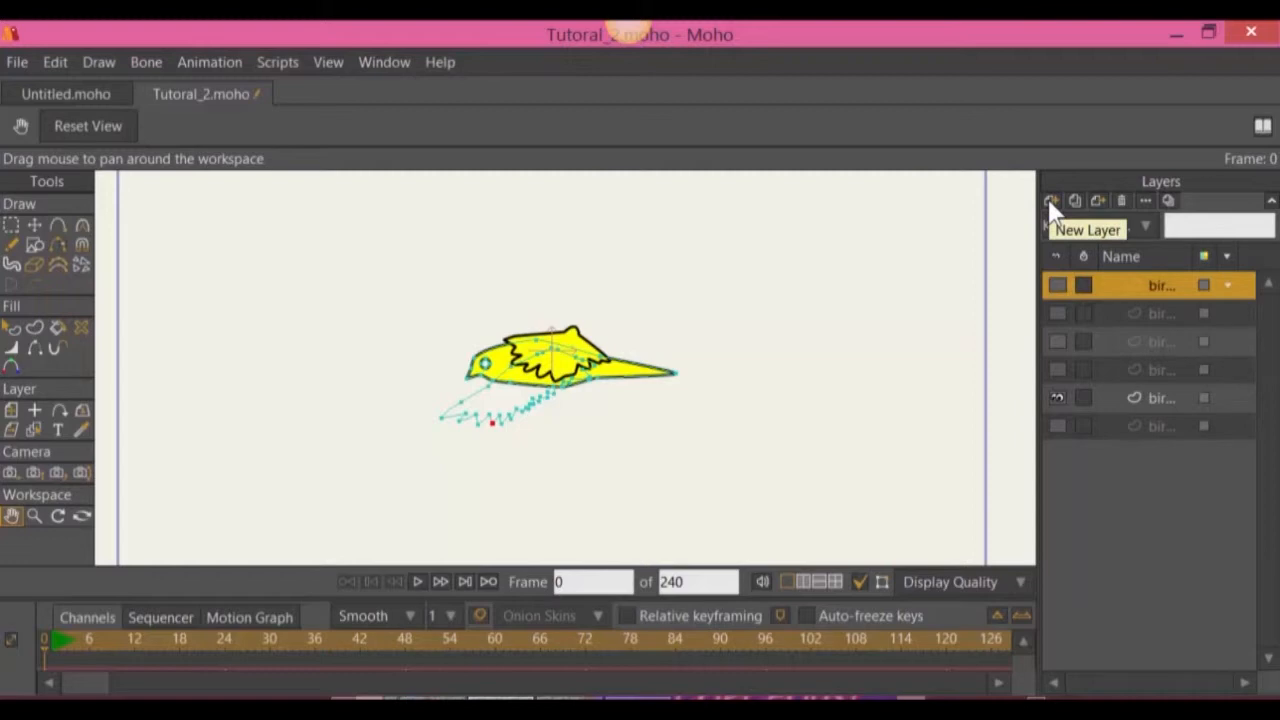
Show the list of new layer types over the Tutorial_2 bird drawing
click(1051, 200)
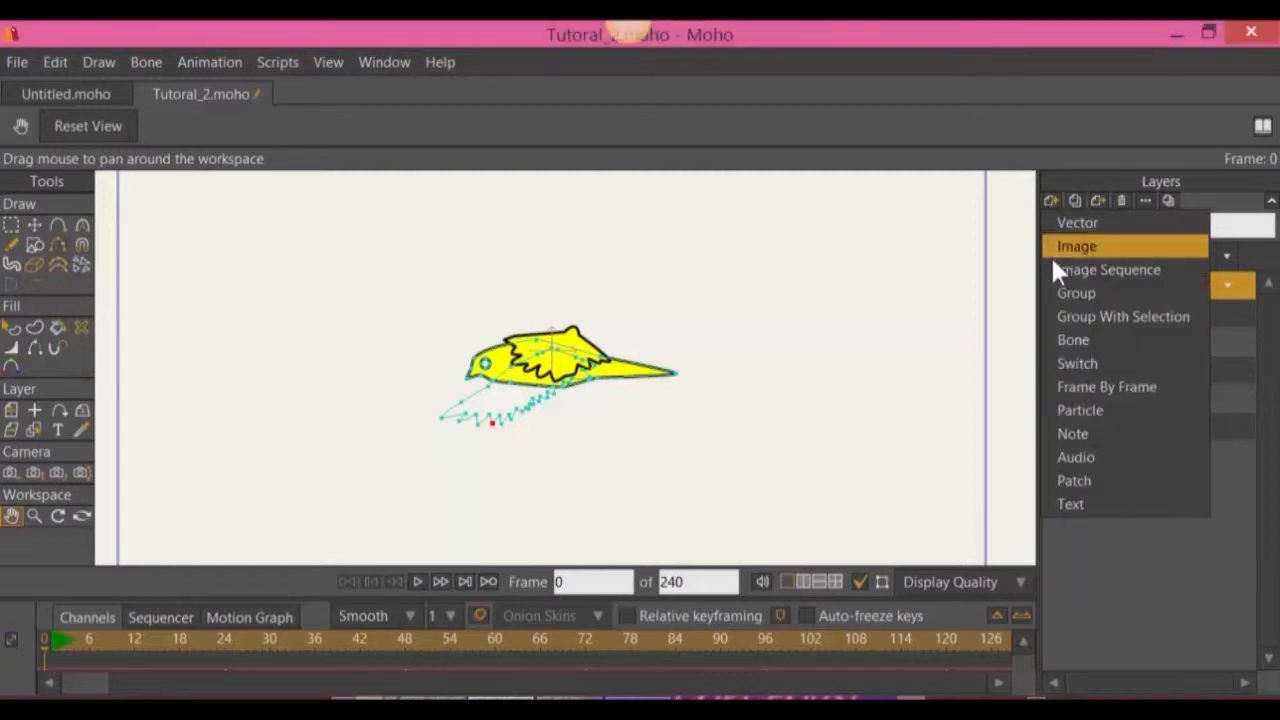
mouse_move(1077, 363)
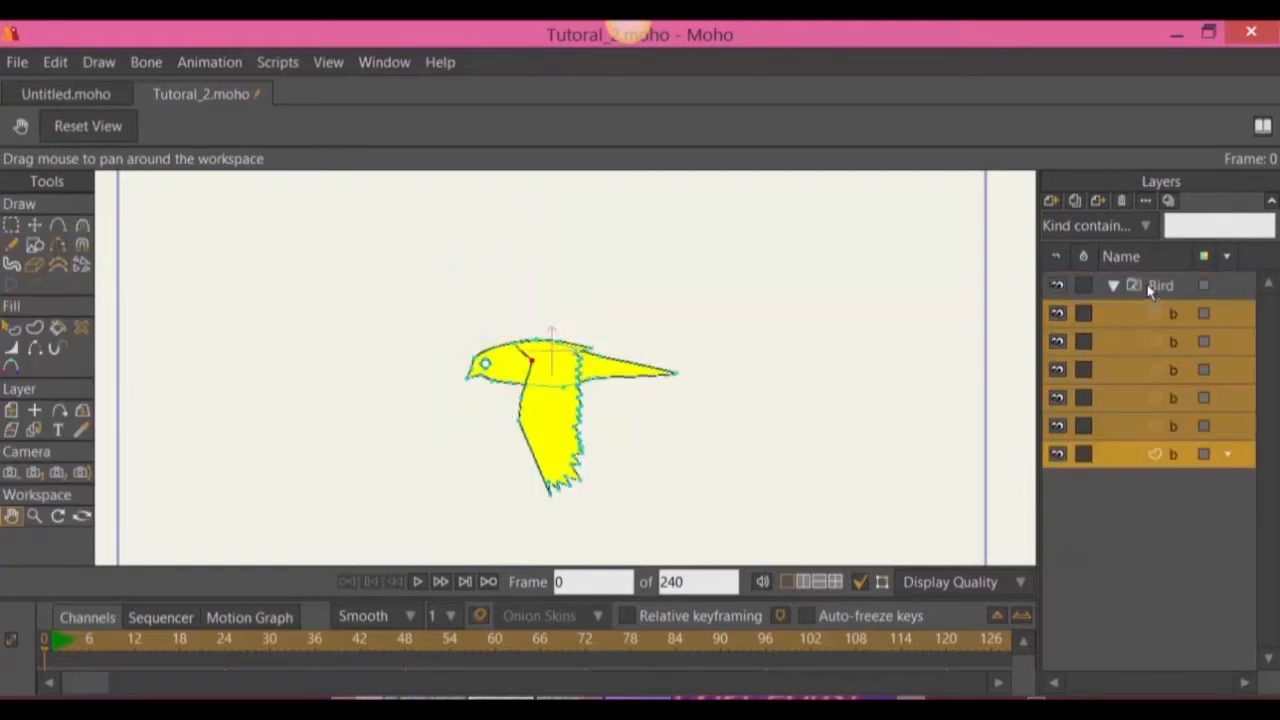
mouse_move(1125, 298)
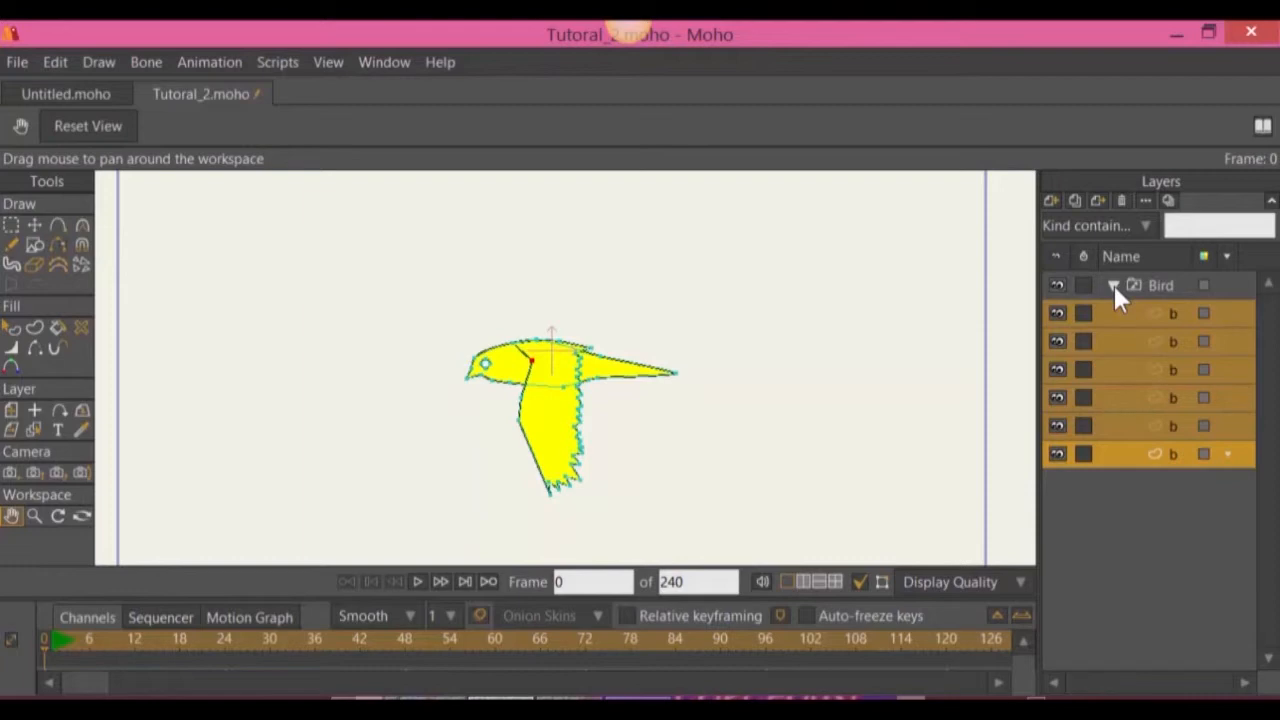
Collapse the Bird switch layer and choose the folded-wing pose for it to display
click(1113, 285)
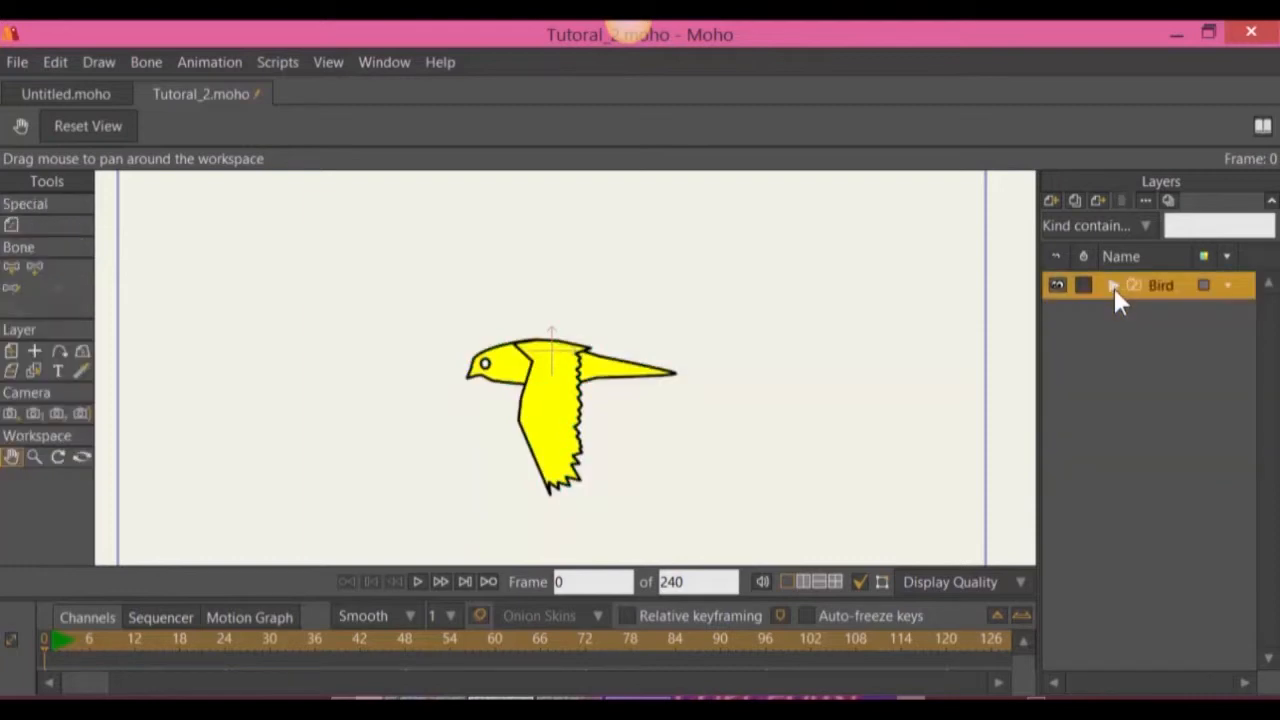
mouse_move(1150, 290)
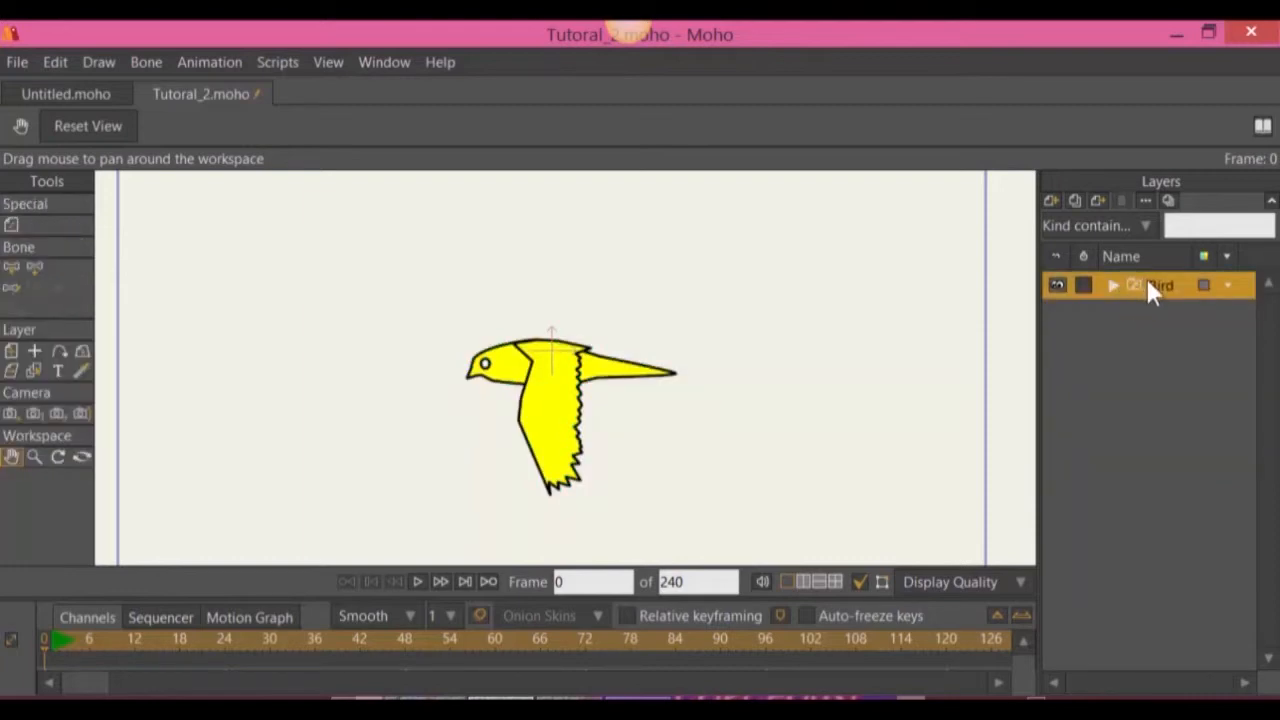
right_click(1150, 285)
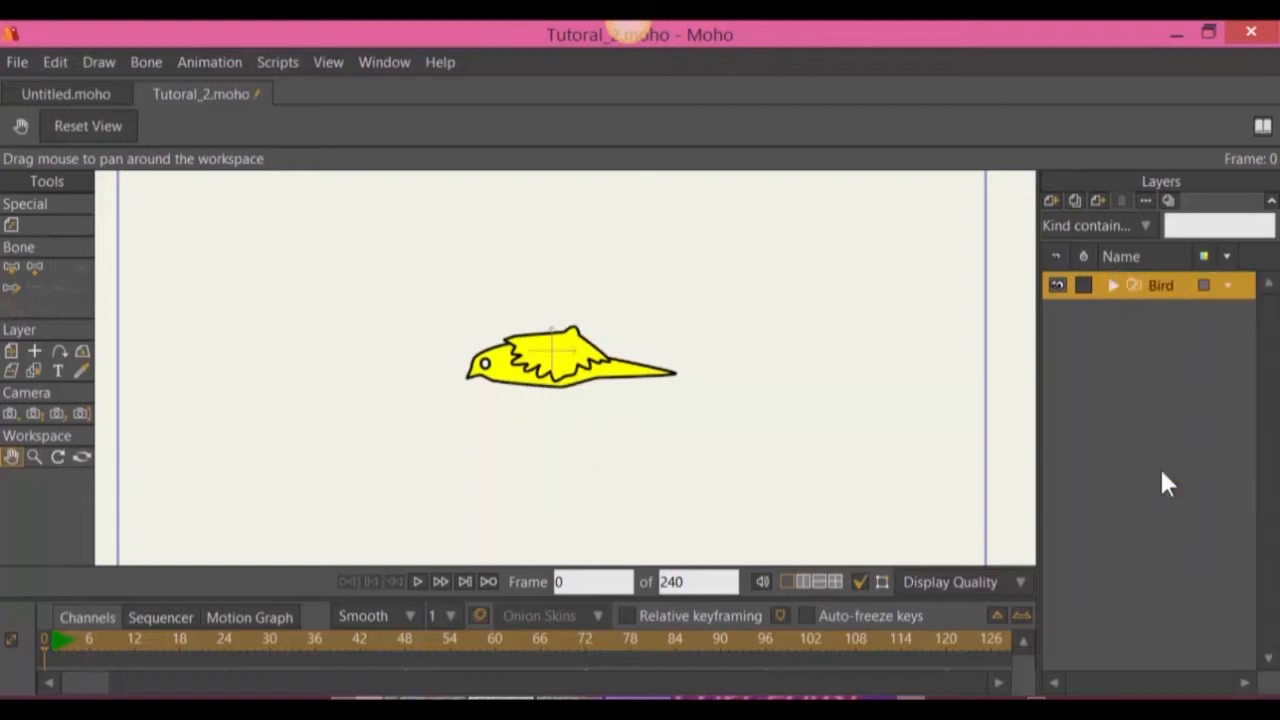
mouse_move(1145, 312)
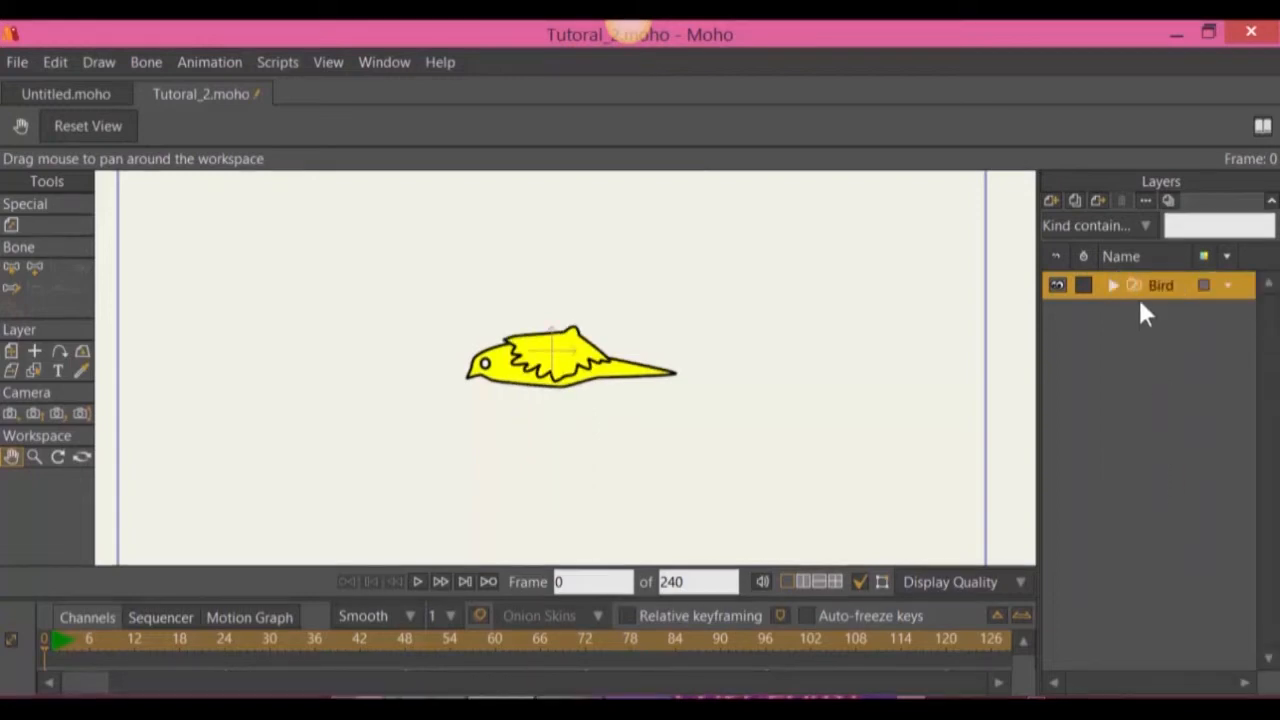